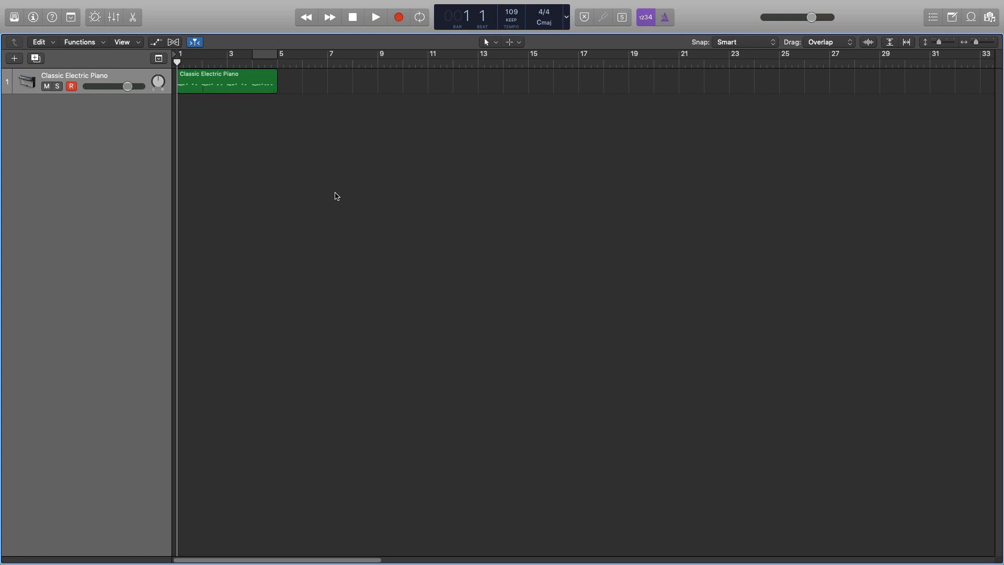
{"action": "mouse_move", "coordinate": [324, 295]}
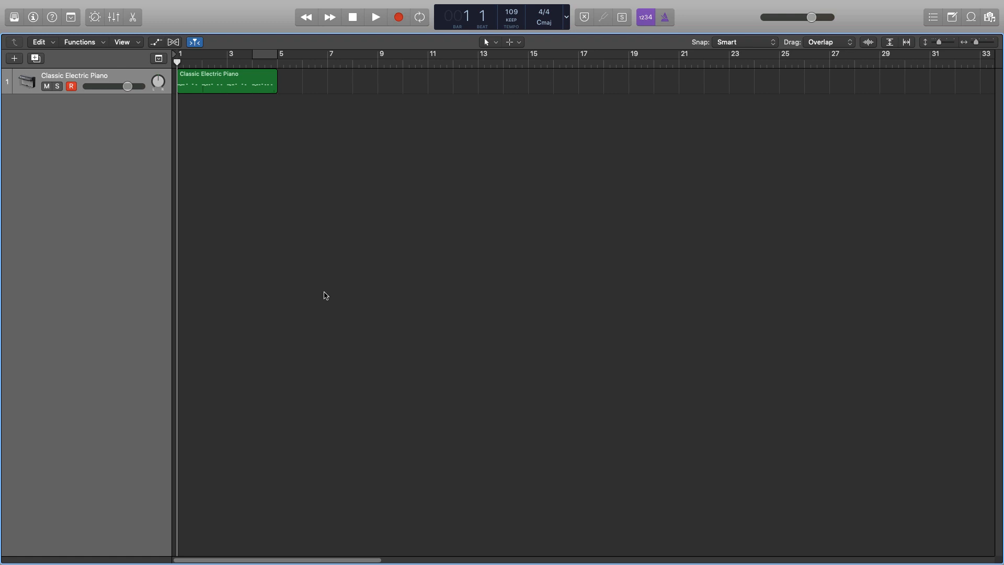
Show the electric piano region's notes in the Piano Roll and browse the Time Quantize values, leaving 1/16 Note
{"action": "double_click", "coordinate": [223, 80]}
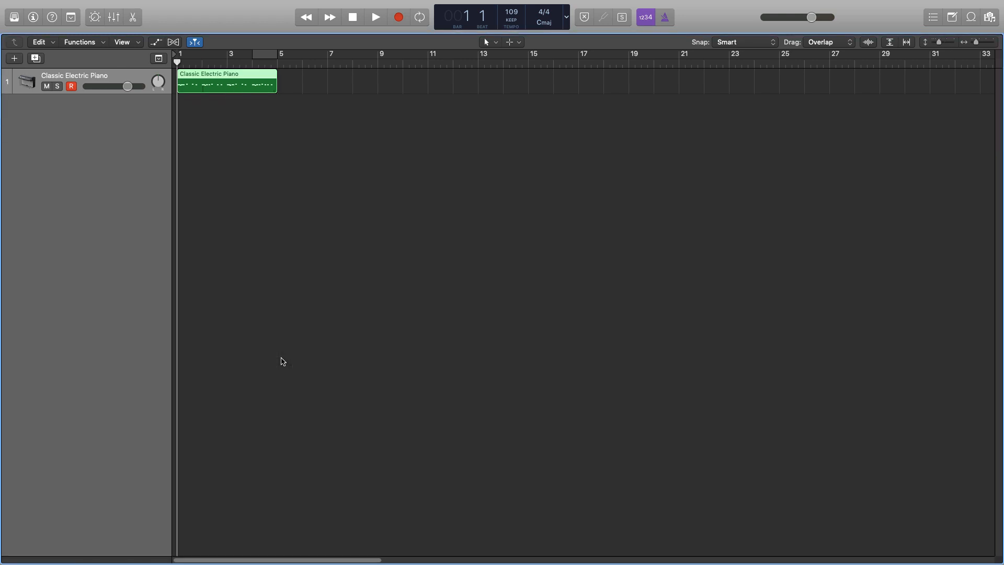
{"action": "double_click", "coordinate": [226, 82]}
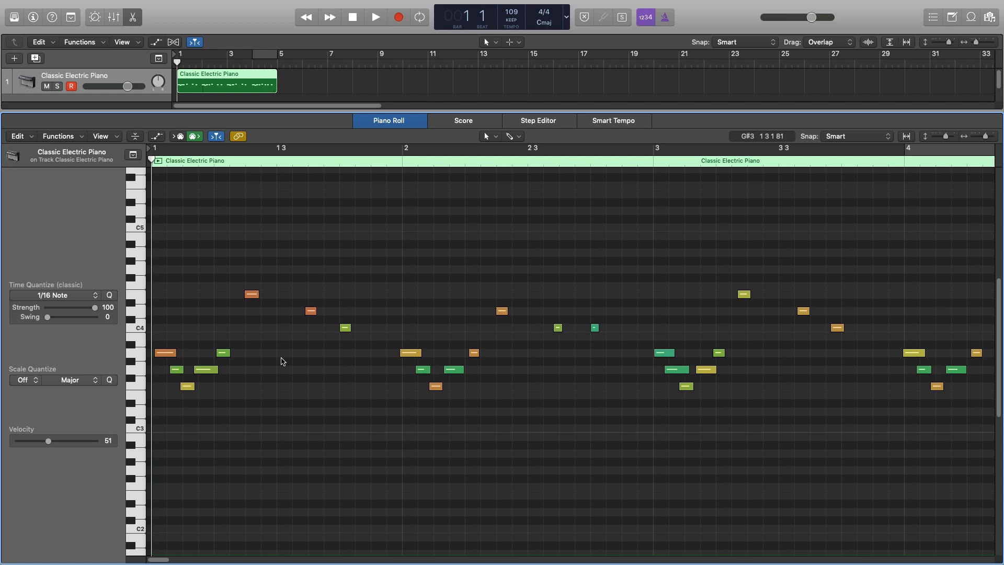
{"action": "mouse_move", "coordinate": [42, 328]}
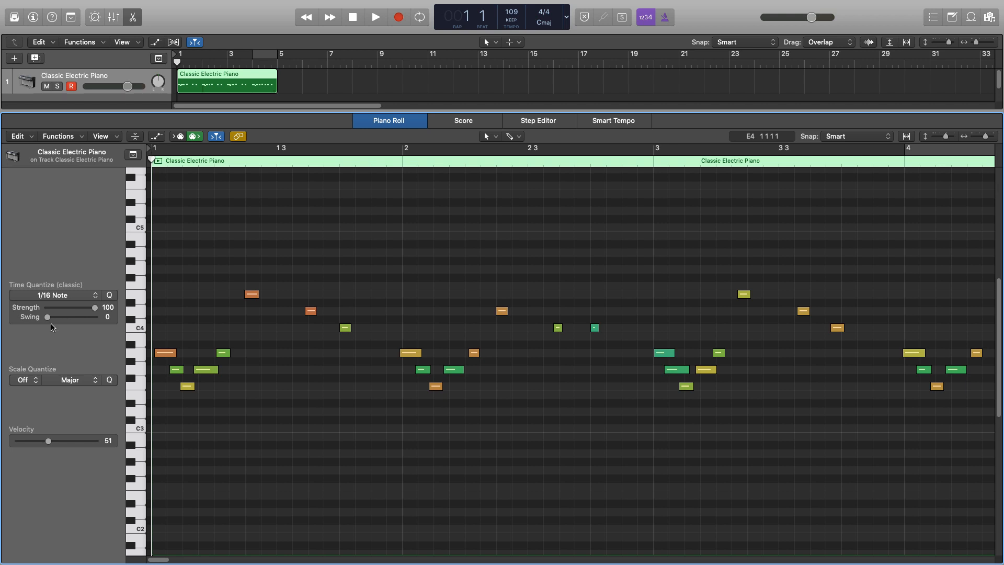
{"action": "left_click", "coordinate": [54, 295]}
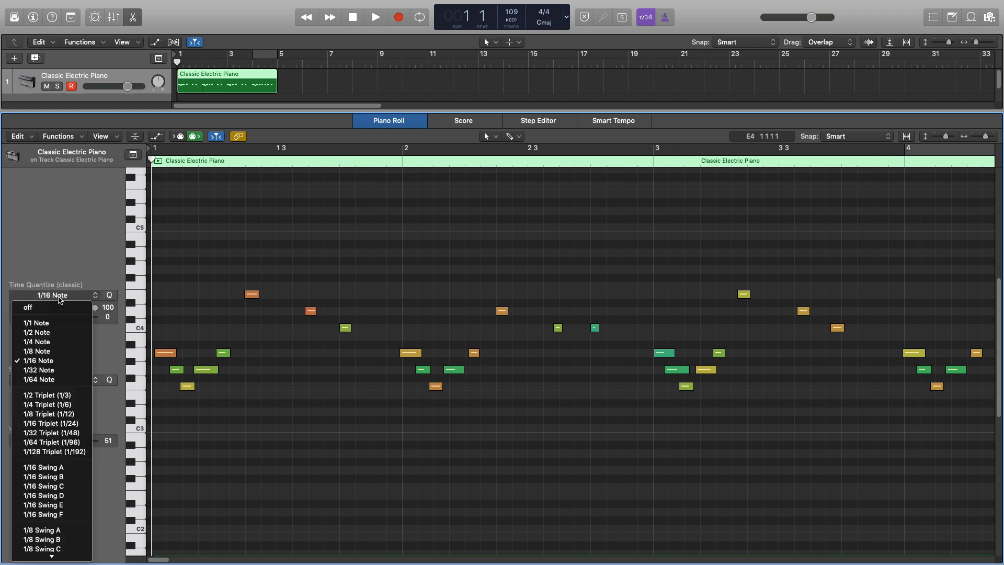
{"action": "mouse_move", "coordinate": [37, 341]}
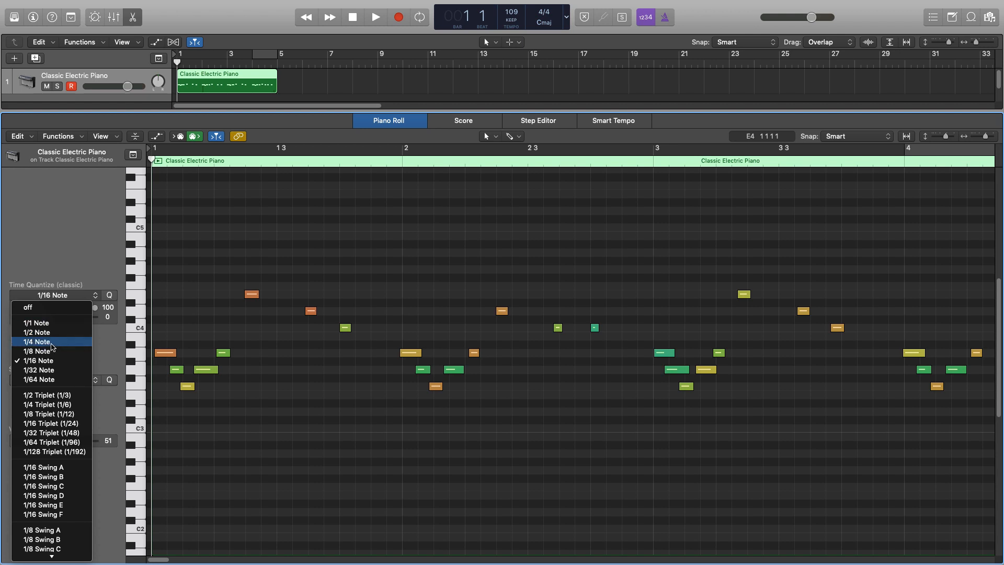
{"action": "mouse_move", "coordinate": [51, 370]}
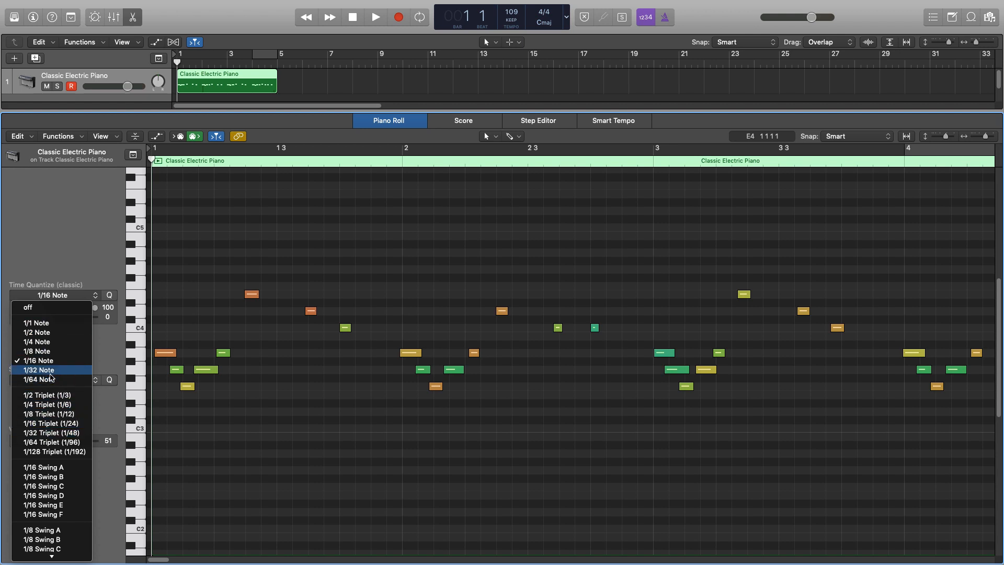
{"action": "mouse_move", "coordinate": [37, 331]}
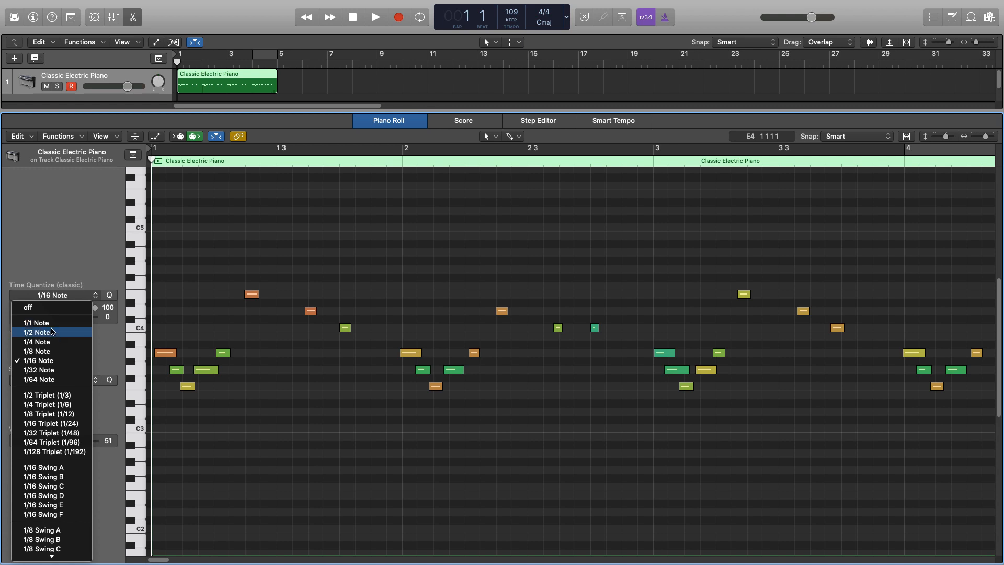
{"action": "mouse_move", "coordinate": [38, 379]}
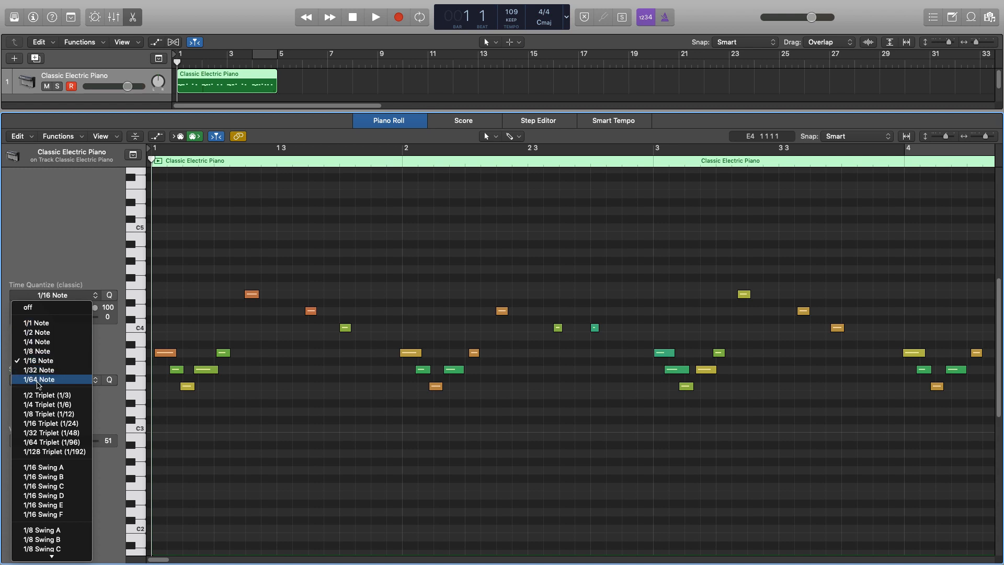
{"action": "mouse_move", "coordinate": [50, 414]}
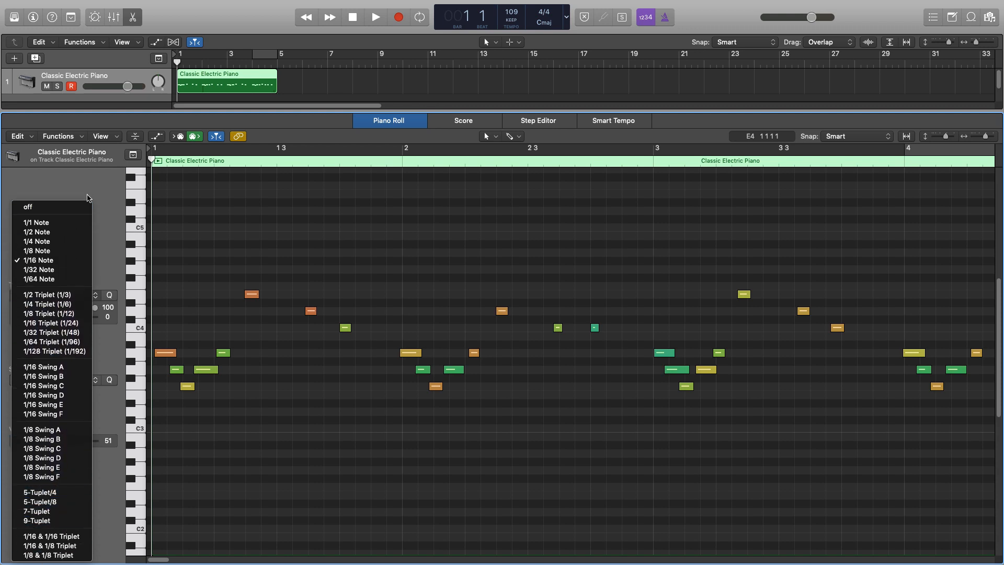
{"action": "mouse_move", "coordinate": [37, 222]}
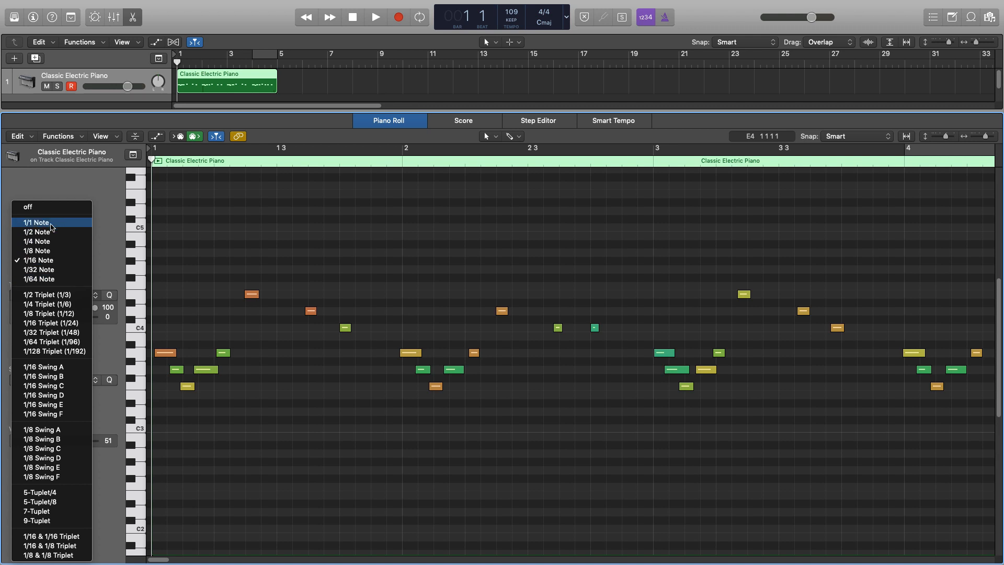
{"action": "mouse_move", "coordinate": [118, 241]}
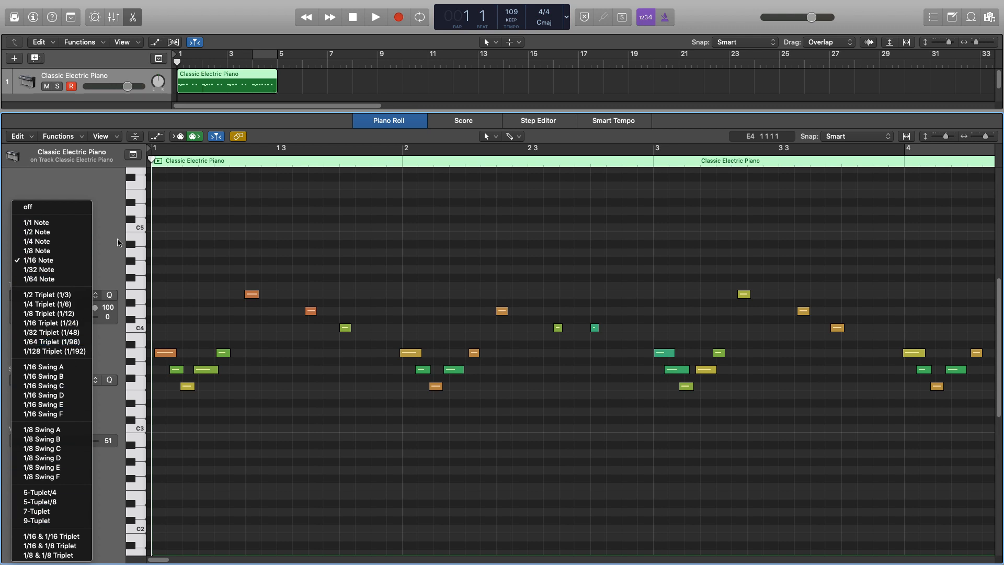
{"action": "left_click", "coordinate": [37, 261]}
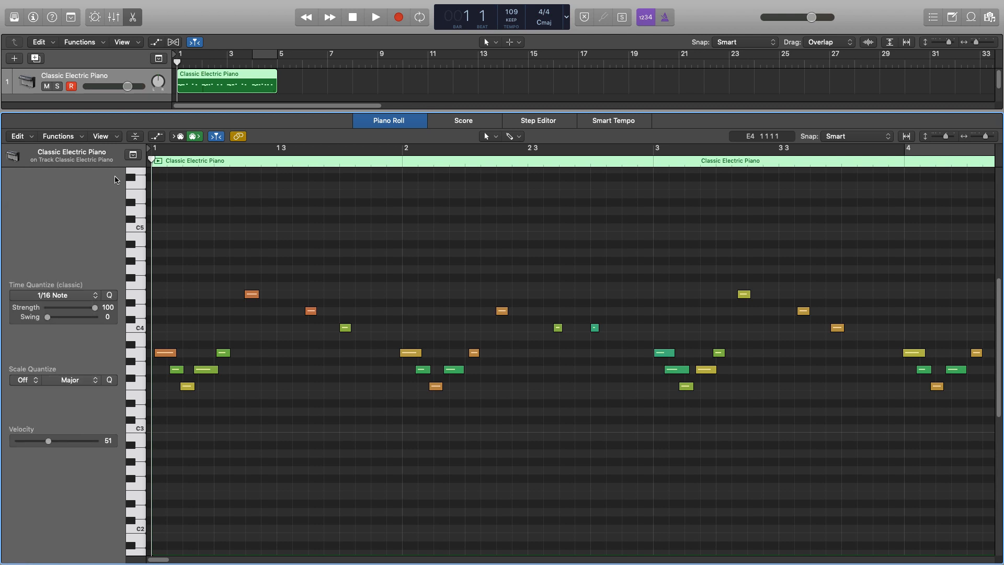
{"action": "mouse_move", "coordinate": [272, 305]}
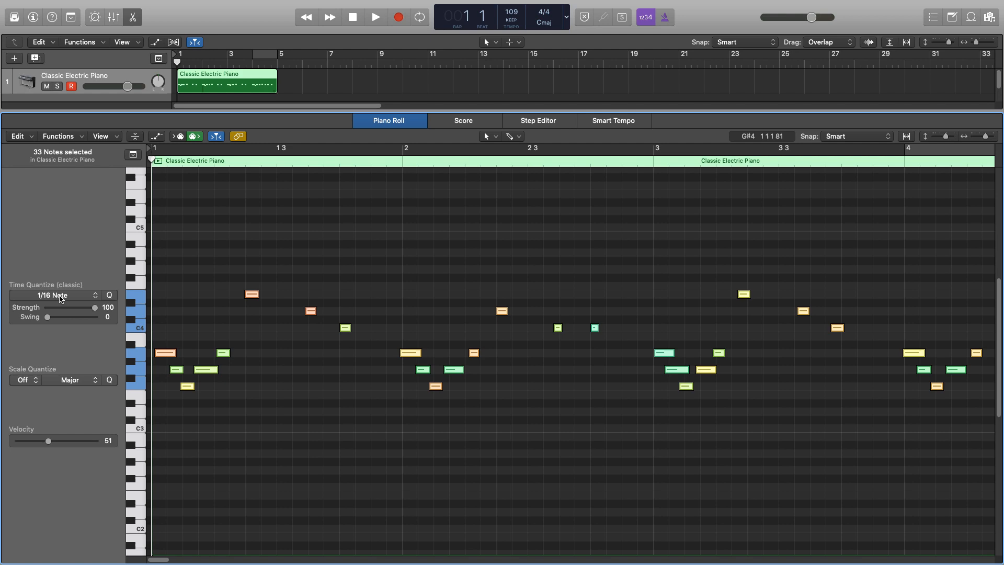
{"action": "left_click", "coordinate": [54, 295]}
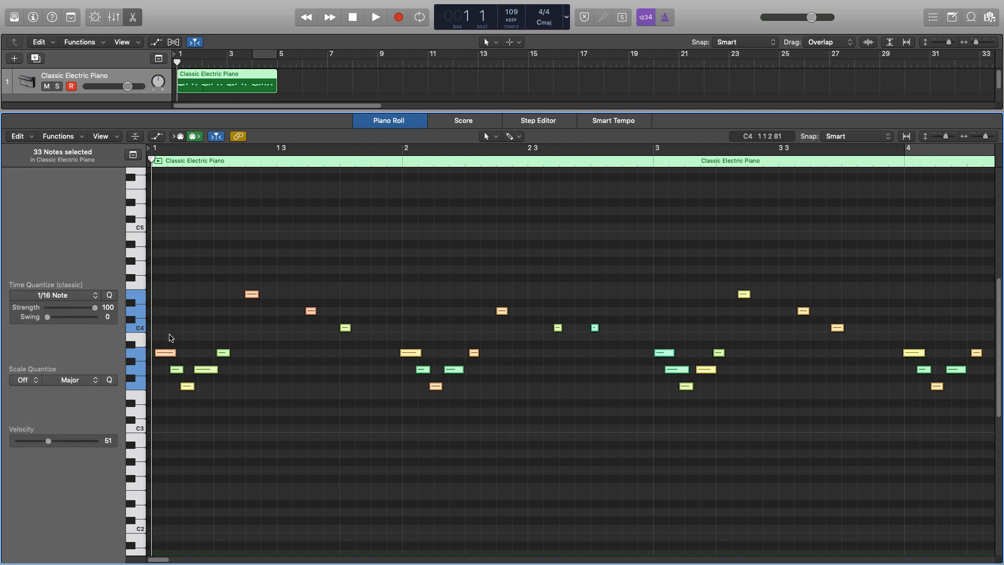
{"action": "mouse_move", "coordinate": [181, 398]}
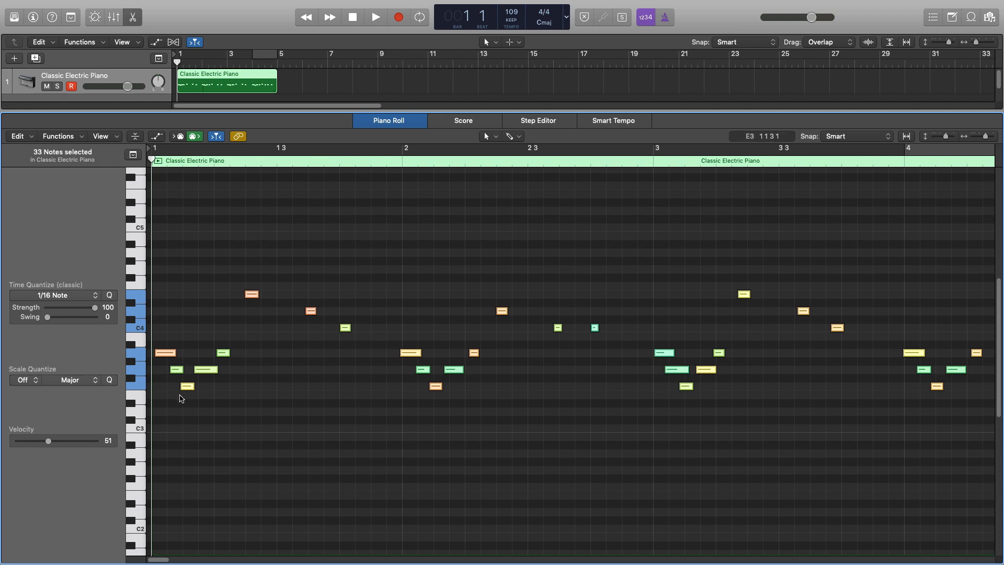
{"action": "mouse_move", "coordinate": [159, 333]}
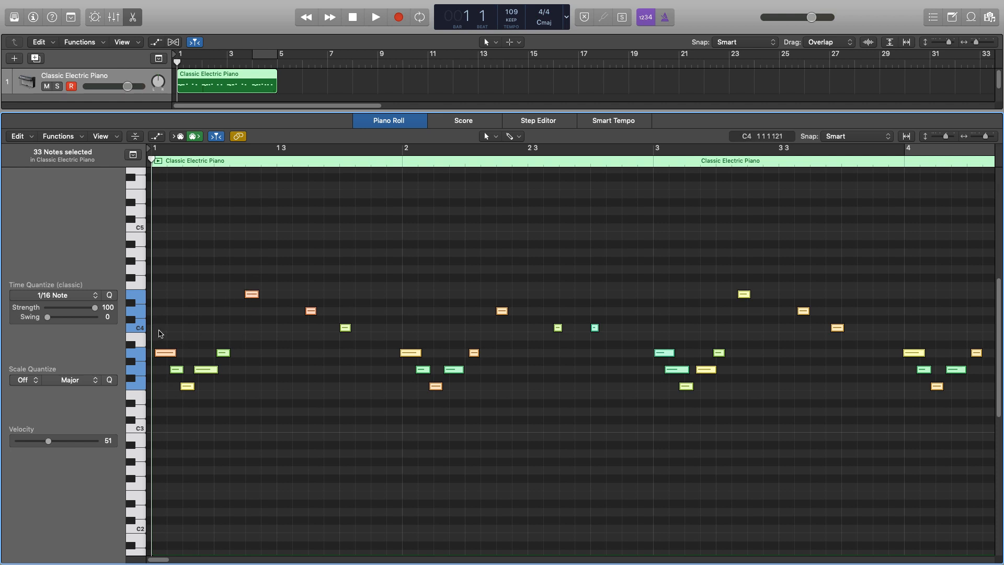
{"action": "mouse_move", "coordinate": [403, 366]}
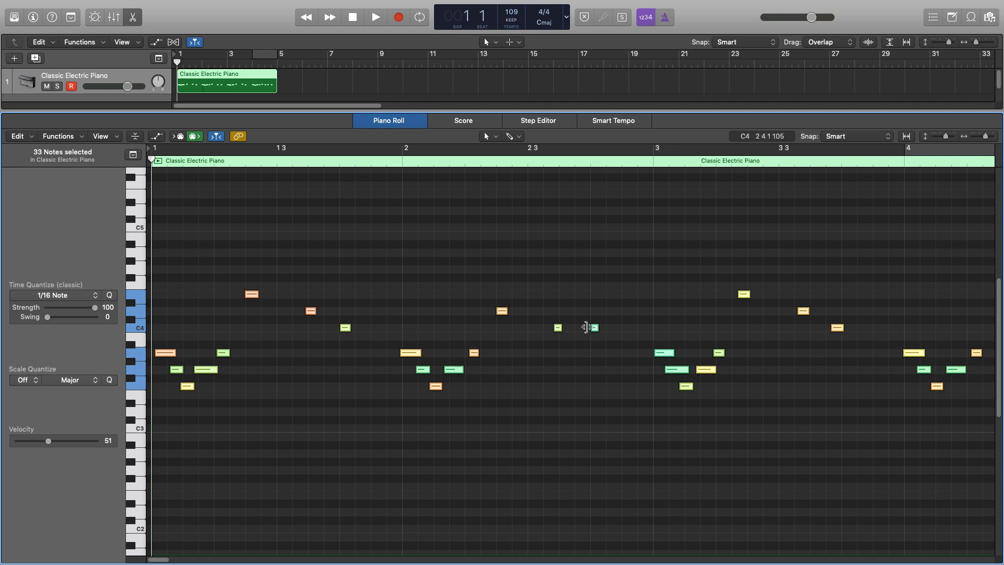
Show the Time Quantize note values to pick a coarser quantize for the selected notes
{"action": "left_click", "coordinate": [54, 295]}
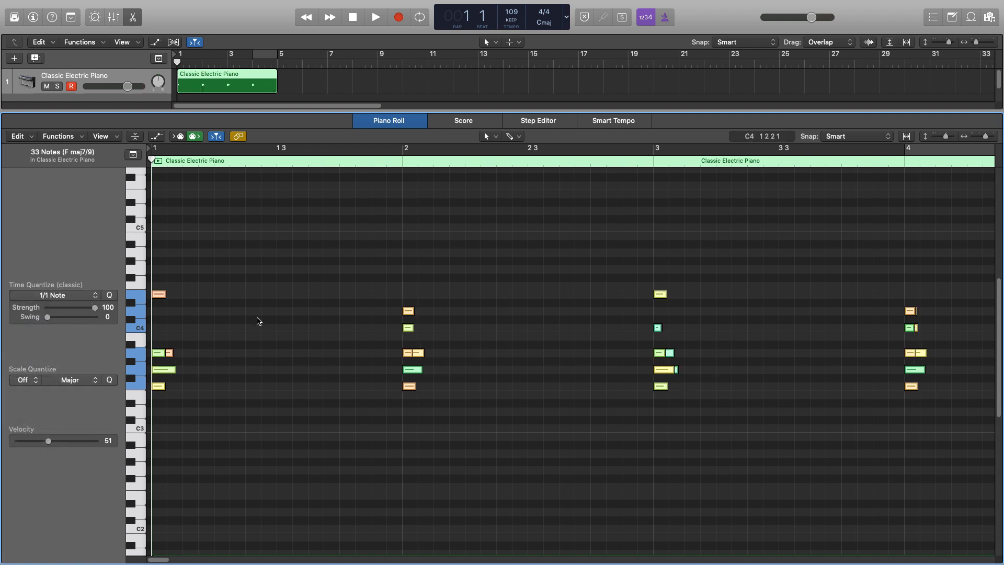
{"action": "mouse_move", "coordinate": [547, 294]}
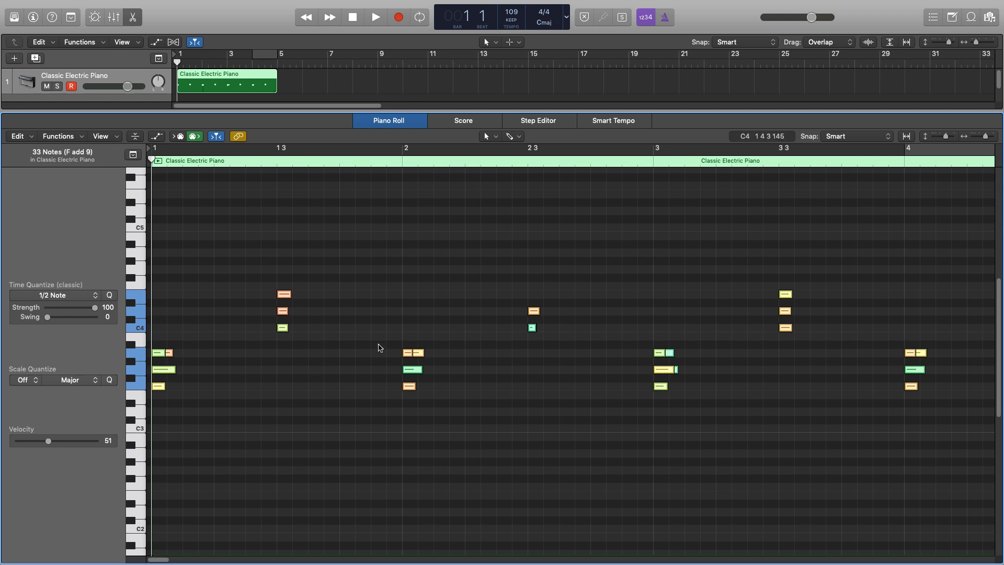
{"action": "mouse_move", "coordinate": [378, 335]}
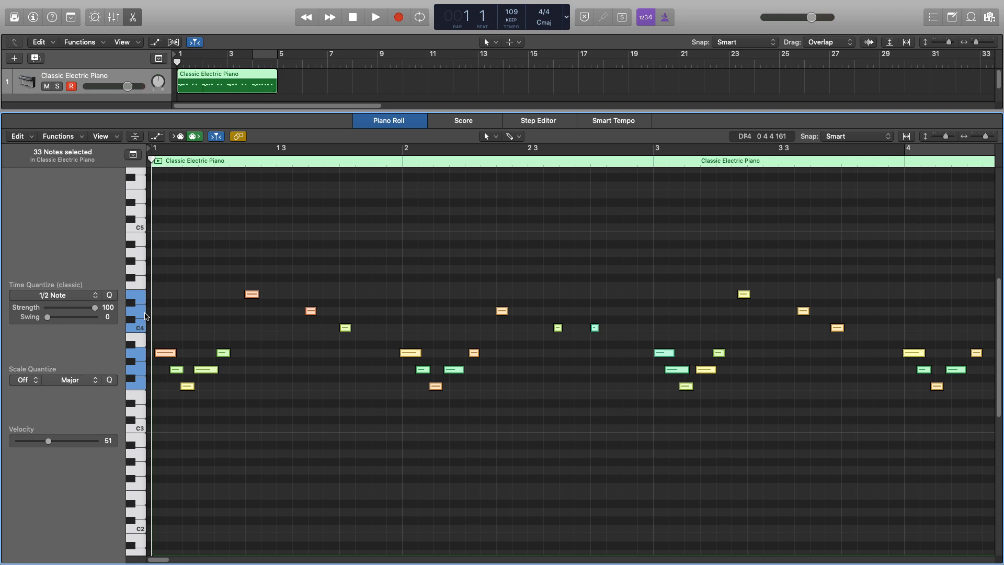
{"action": "mouse_move", "coordinate": [182, 410]}
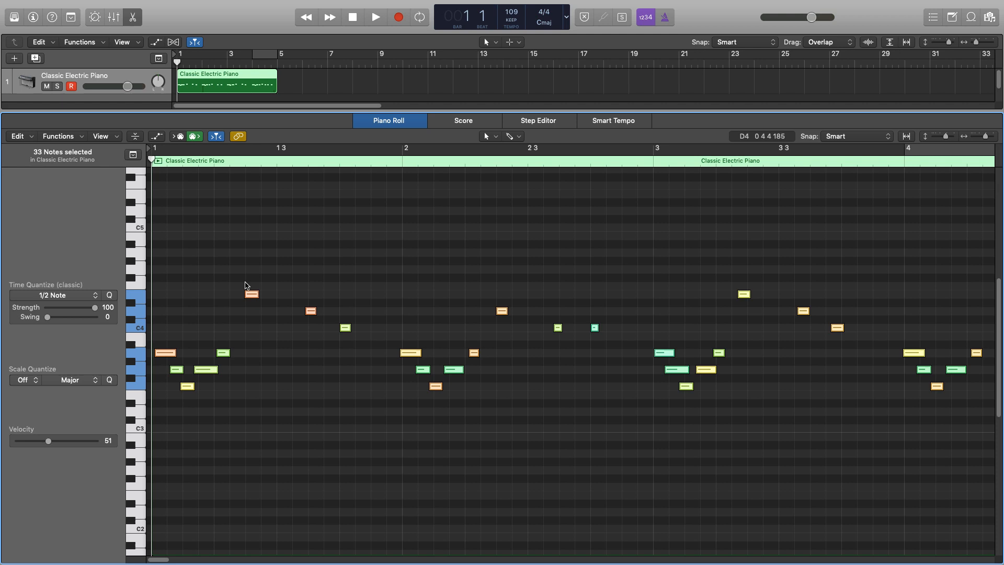
{"action": "mouse_move", "coordinate": [800, 354]}
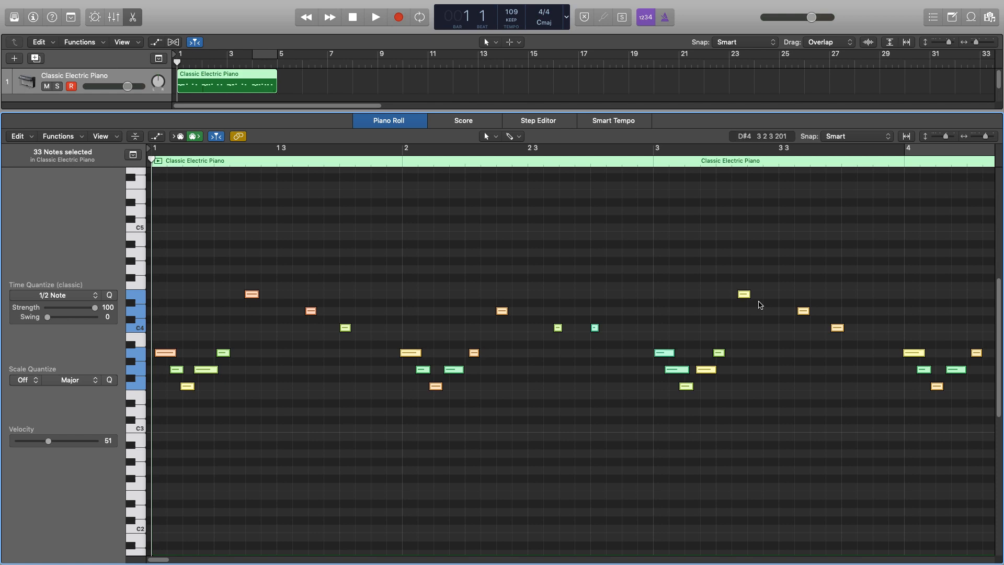
{"action": "mouse_move", "coordinate": [760, 301]}
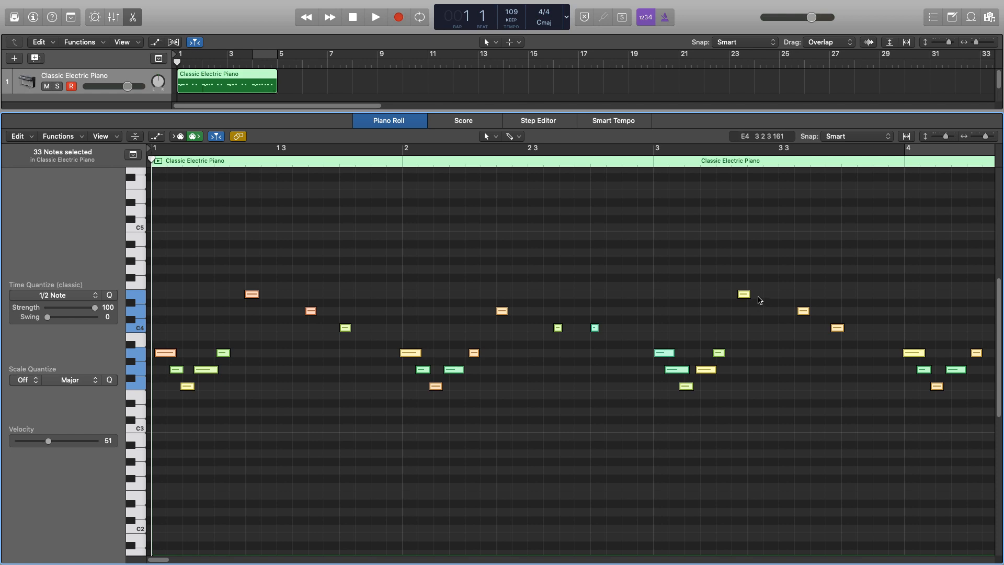
Bring up the Time Quantize value list, currently at 1/2 Note, for the 33 selected notes
{"action": "left_click", "coordinate": [54, 295]}
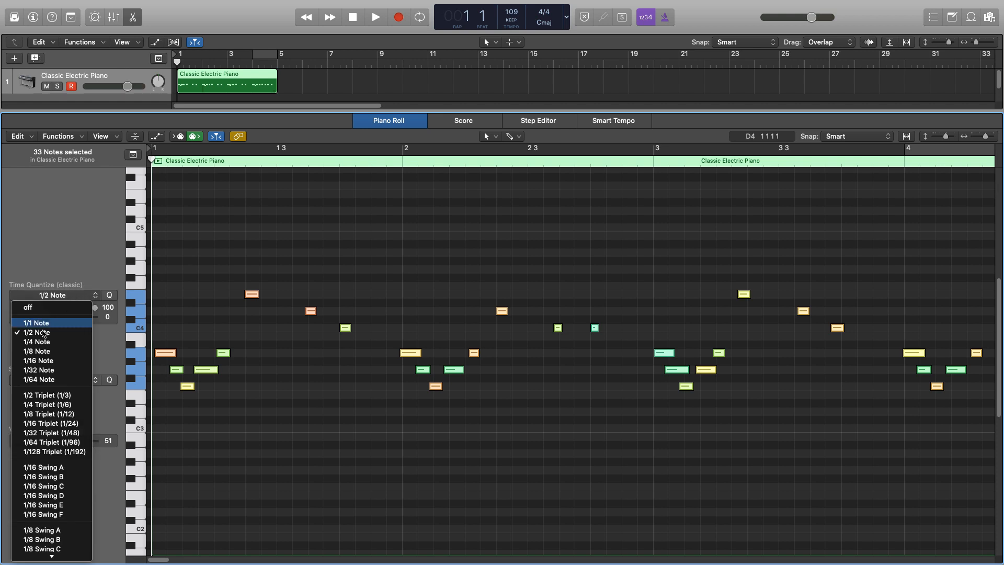
Quantize all 33 selected electric piano notes to 1/16 Note
{"action": "left_click", "coordinate": [38, 359]}
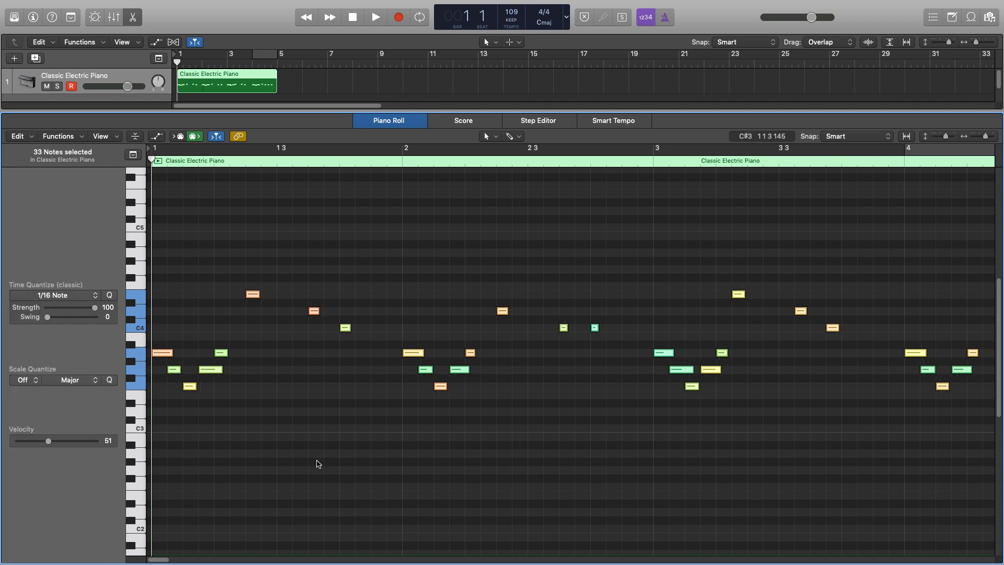
{"action": "mouse_move", "coordinate": [815, 383]}
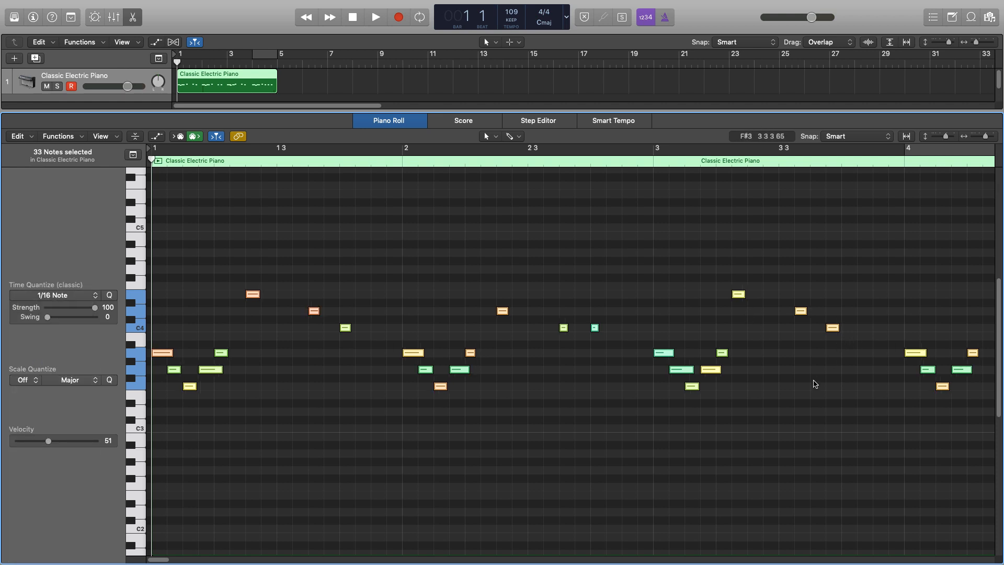
{"action": "mouse_move", "coordinate": [737, 429]}
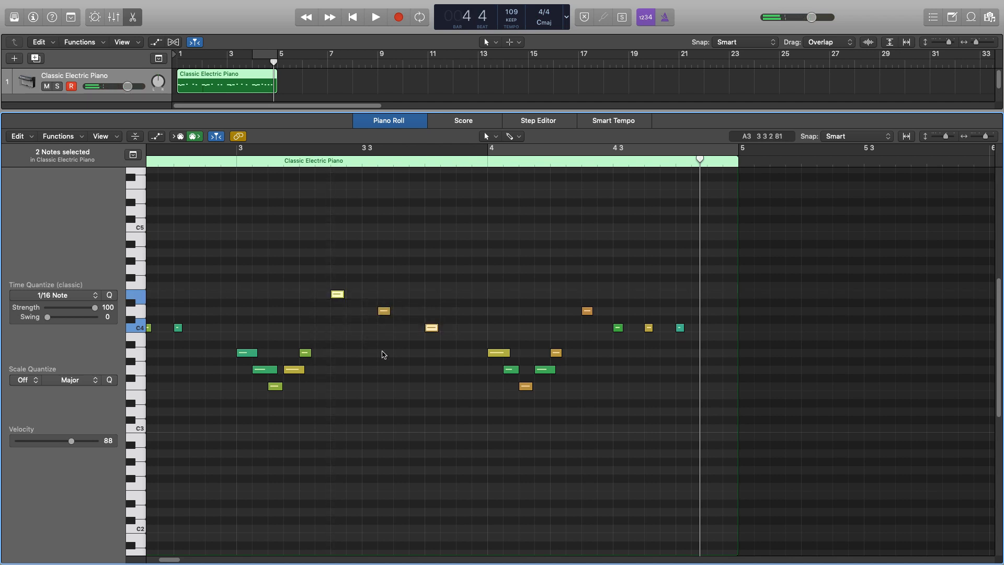
{"action": "left_click", "coordinate": [374, 17]}
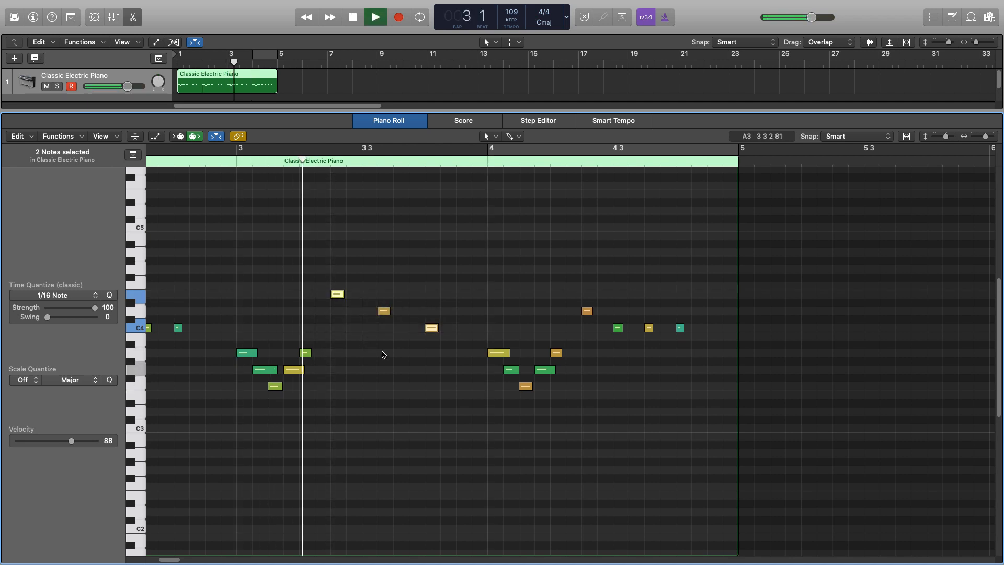
{"action": "left_click", "coordinate": [374, 17]}
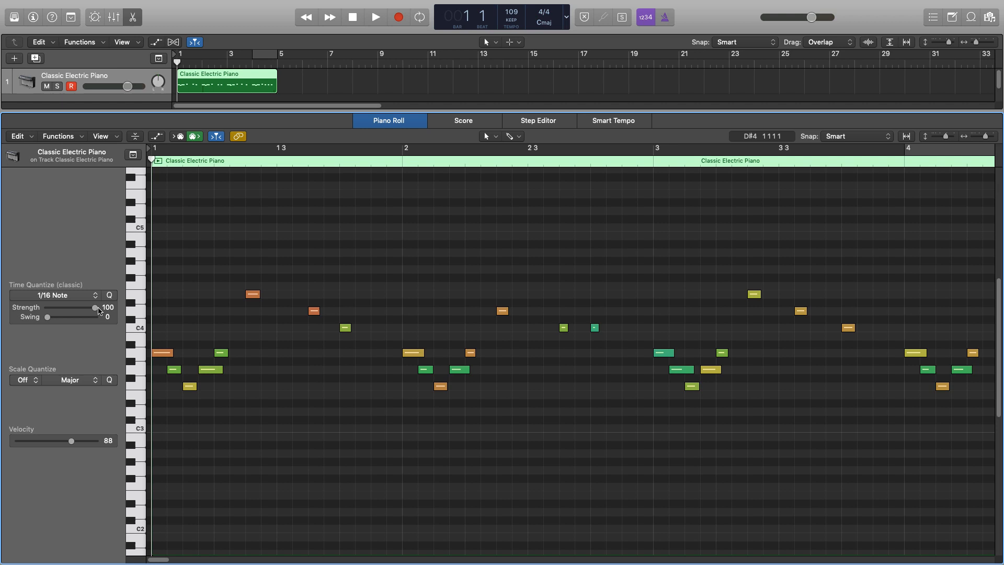
{"action": "mouse_move", "coordinate": [549, 312]}
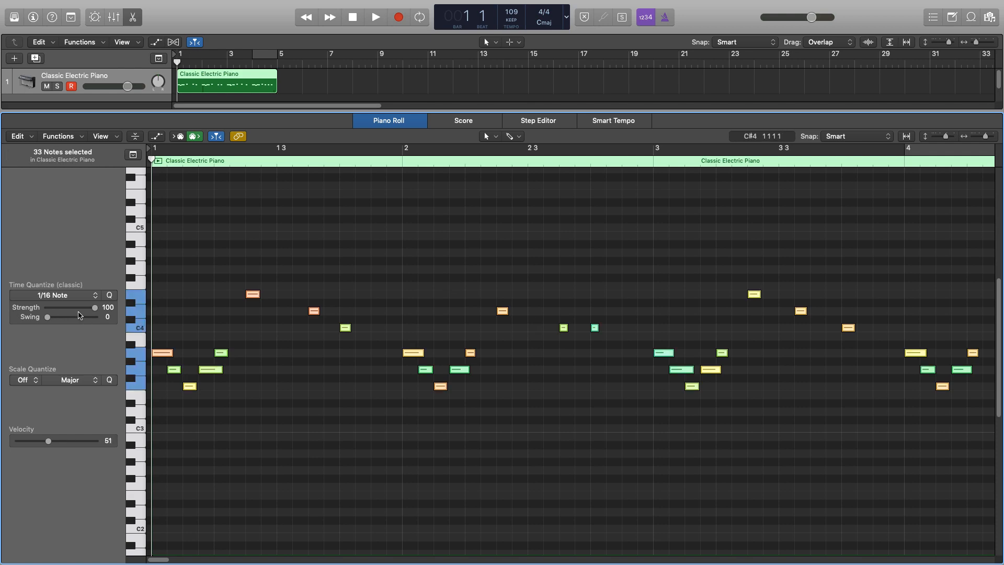
{"action": "left_click_drag", "start_coordinate": [96, 307], "coordinate": [75, 307]}
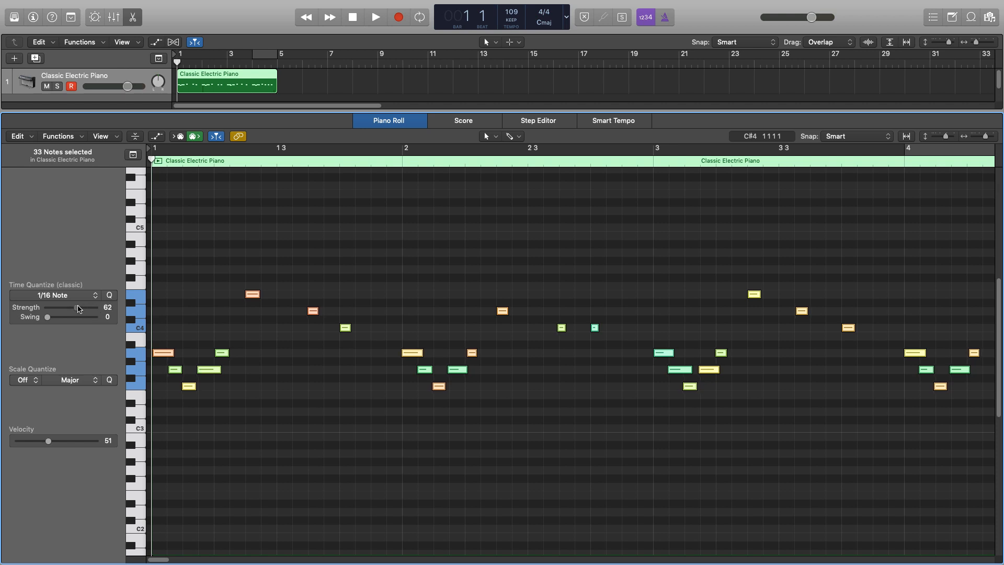
{"action": "left_click_drag", "start_coordinate": [80, 307], "coordinate": [52, 308]}
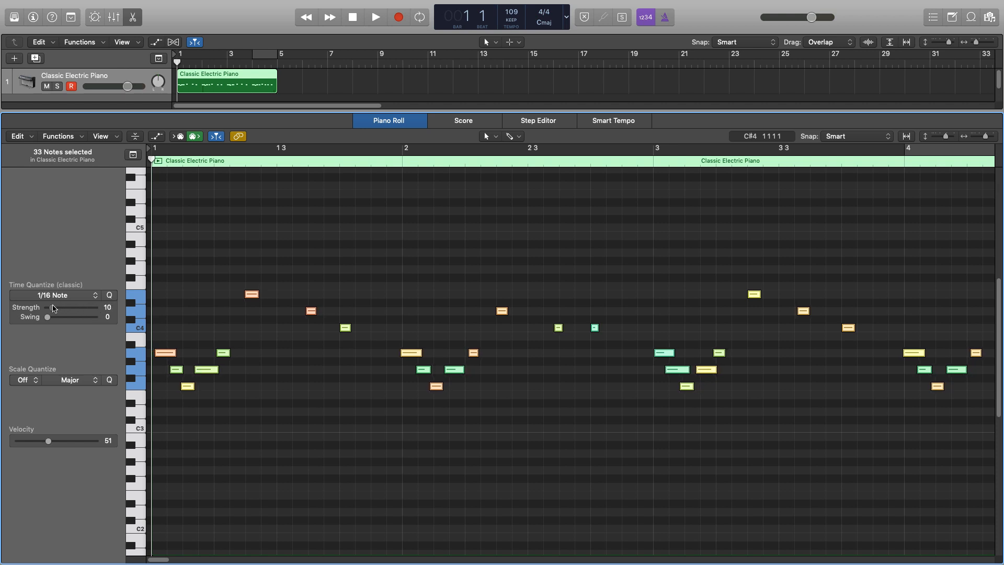
{"action": "left_click_drag", "start_coordinate": [53, 308], "coordinate": [67, 307]}
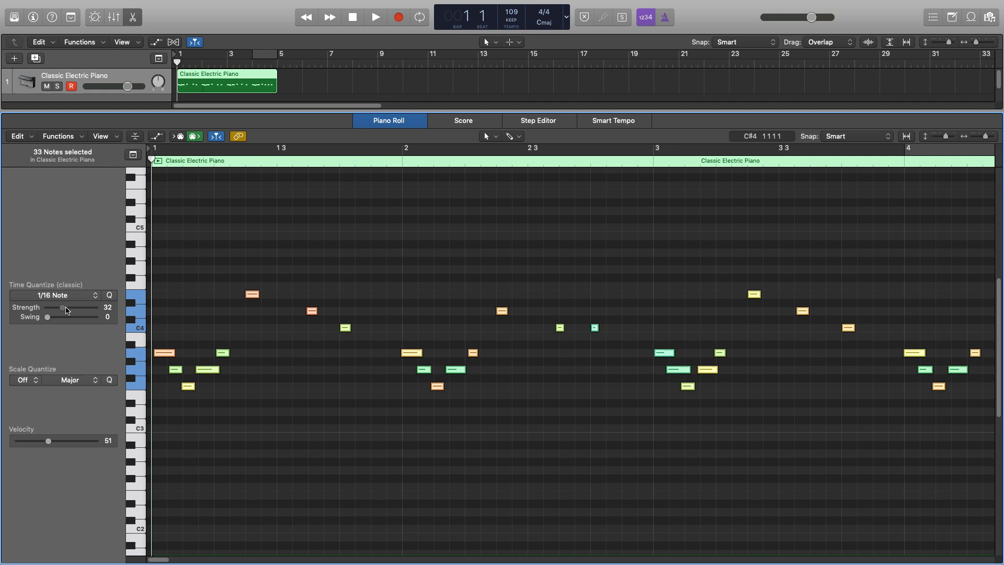
{"action": "left_click_drag", "start_coordinate": [62, 307], "coordinate": [87, 308]}
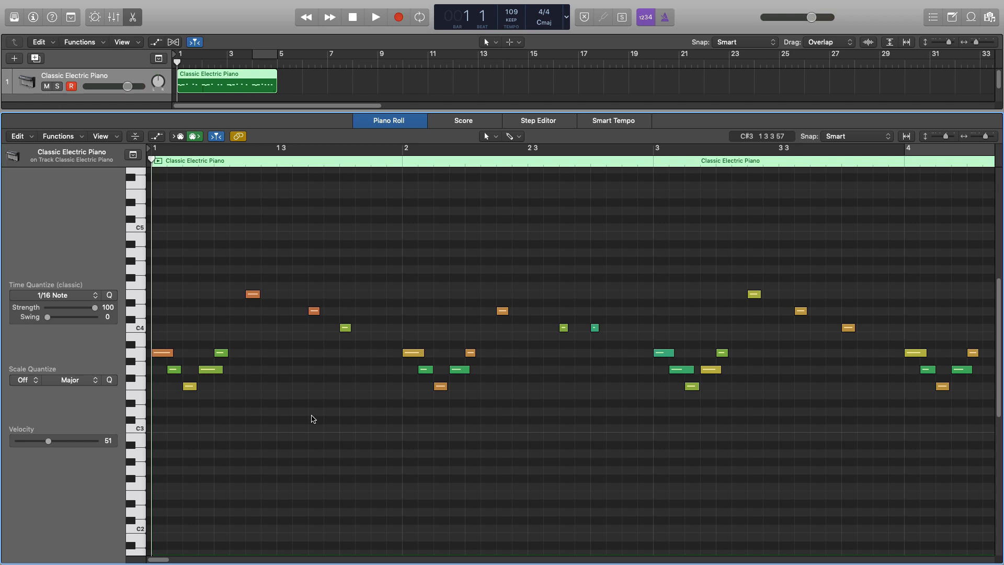
{"action": "mouse_move", "coordinate": [47, 326]}
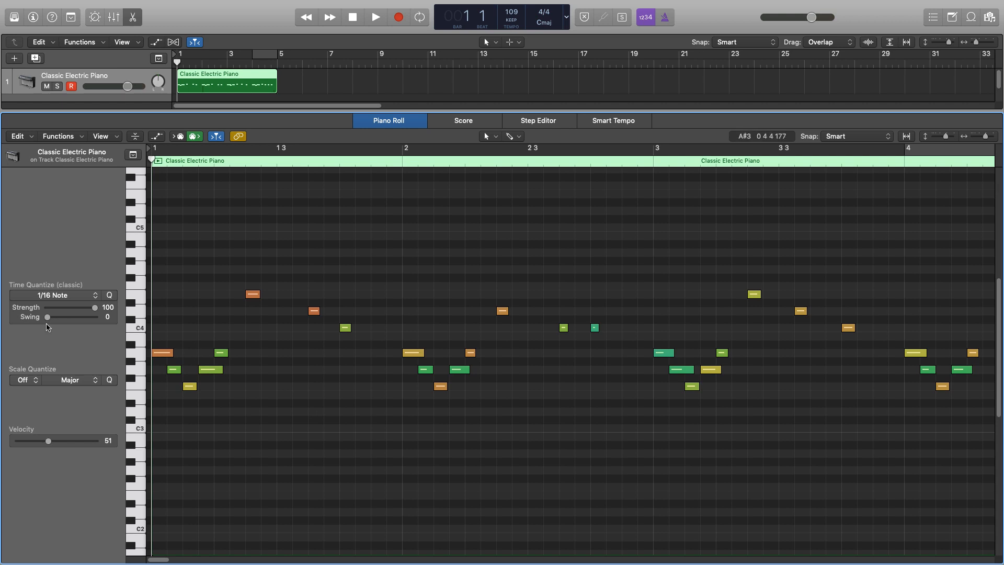
{"action": "mouse_move", "coordinate": [47, 321]}
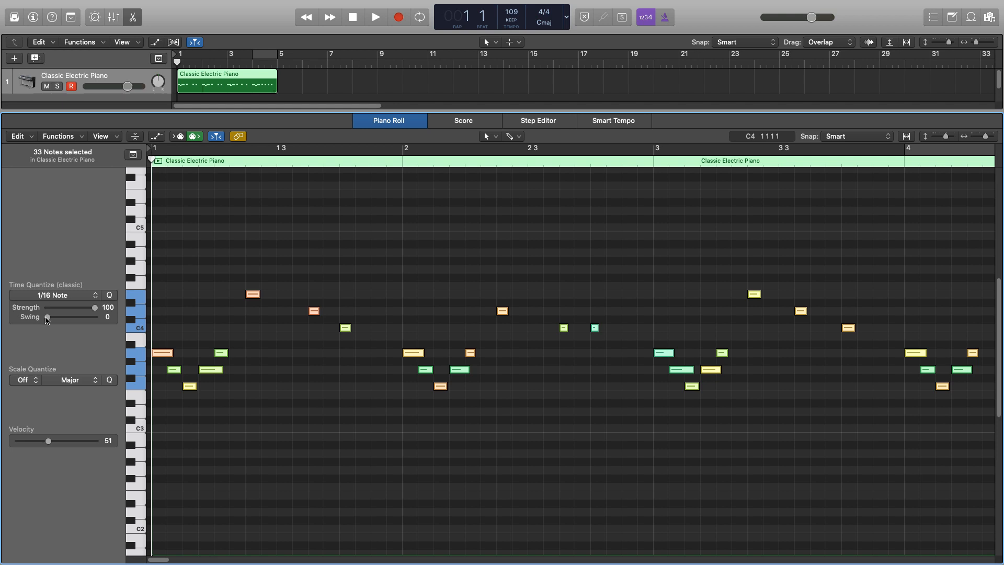
Set the Swing slider to about 42, then 29, settling on a light swing of 25
{"action": "left_click_drag", "start_coordinate": [46, 316], "coordinate": [70, 315]}
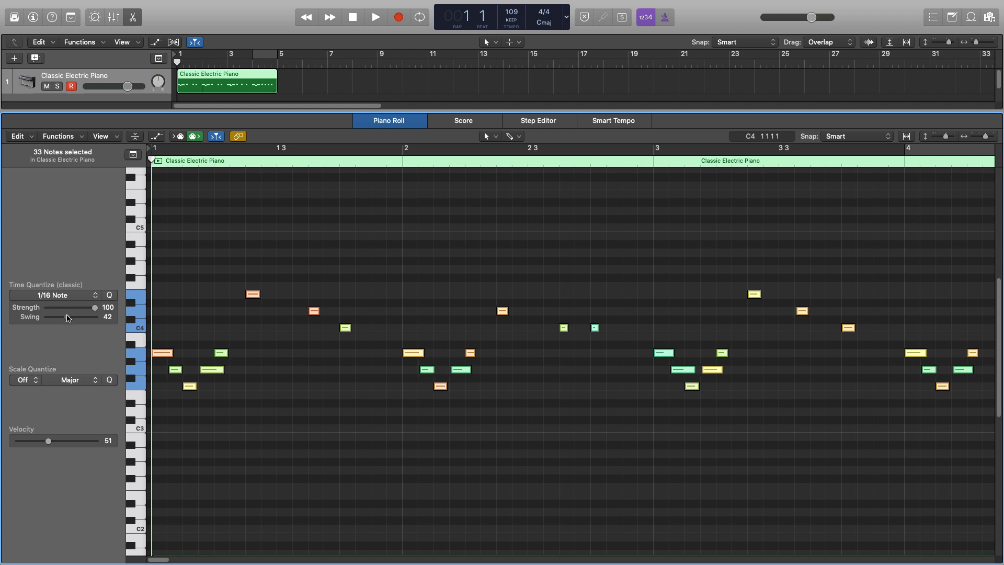
{"action": "left_click_drag", "start_coordinate": [64, 316], "coordinate": [61, 316]}
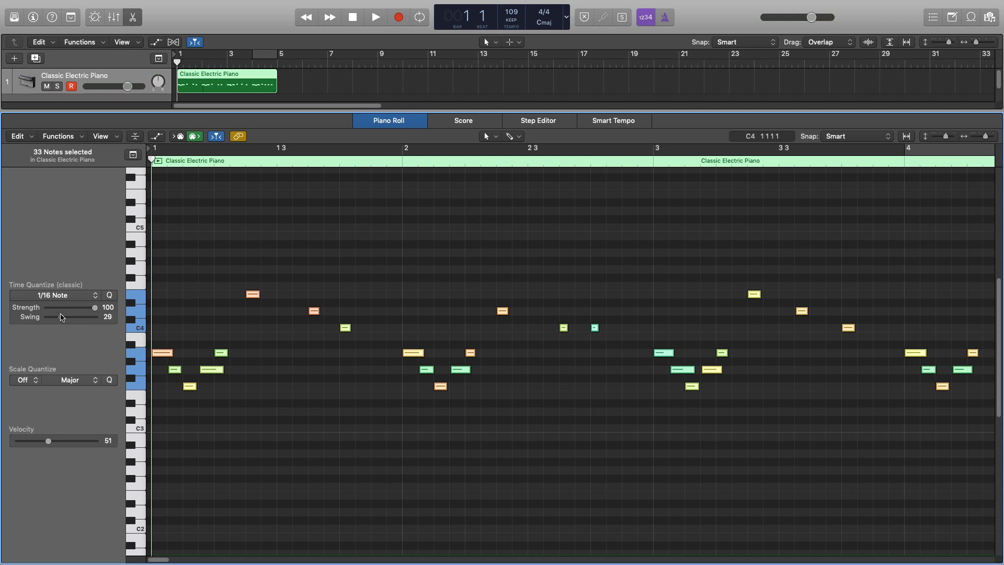
{"action": "left_click_drag", "start_coordinate": [64, 316], "coordinate": [61, 319]}
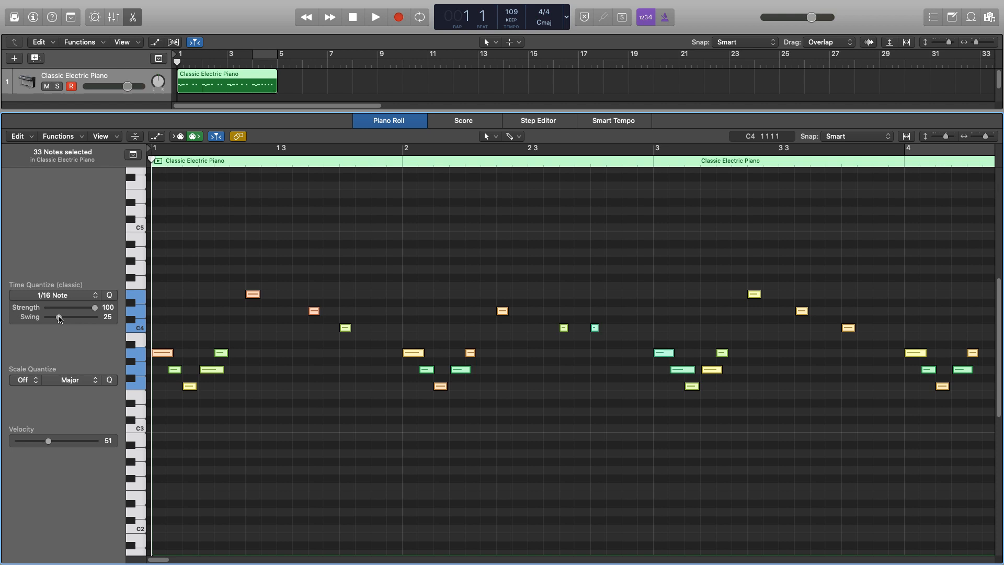
{"action": "mouse_move", "coordinate": [64, 319]}
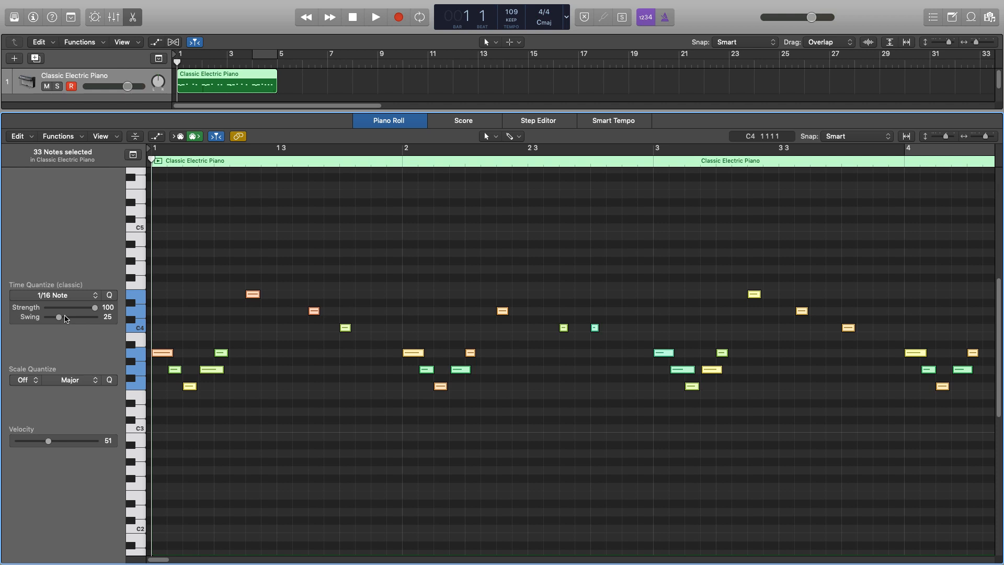